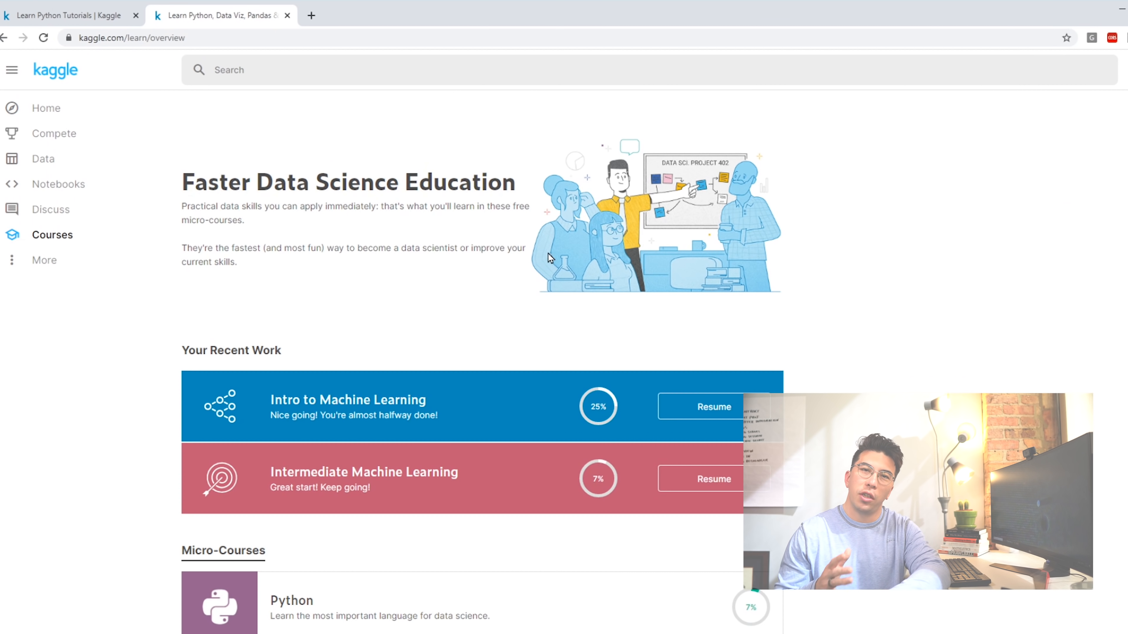
# Browse down and back up through the Kaggle Learn micro-courses list
pyautogui.scroll(-3)
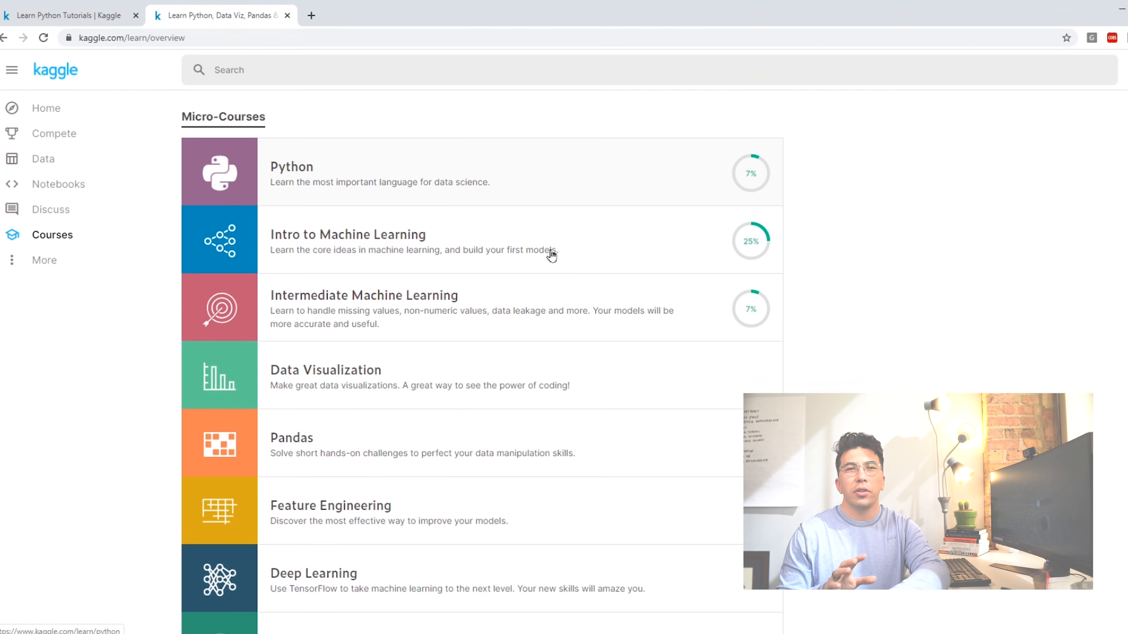
pyautogui.scroll(-3)
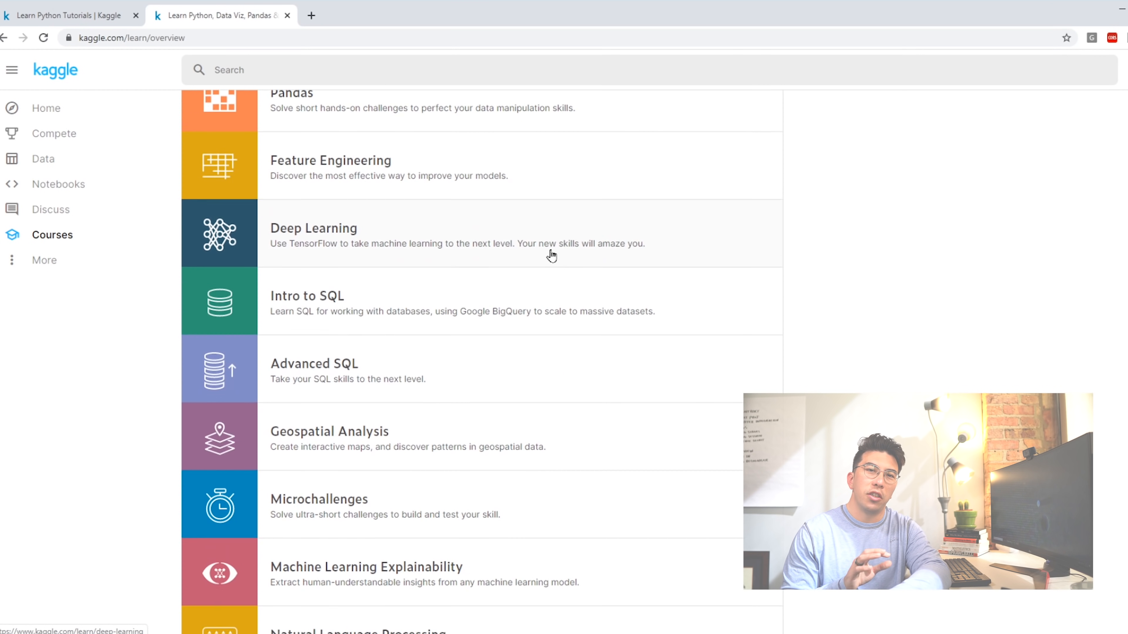
pyautogui.scroll(-3)
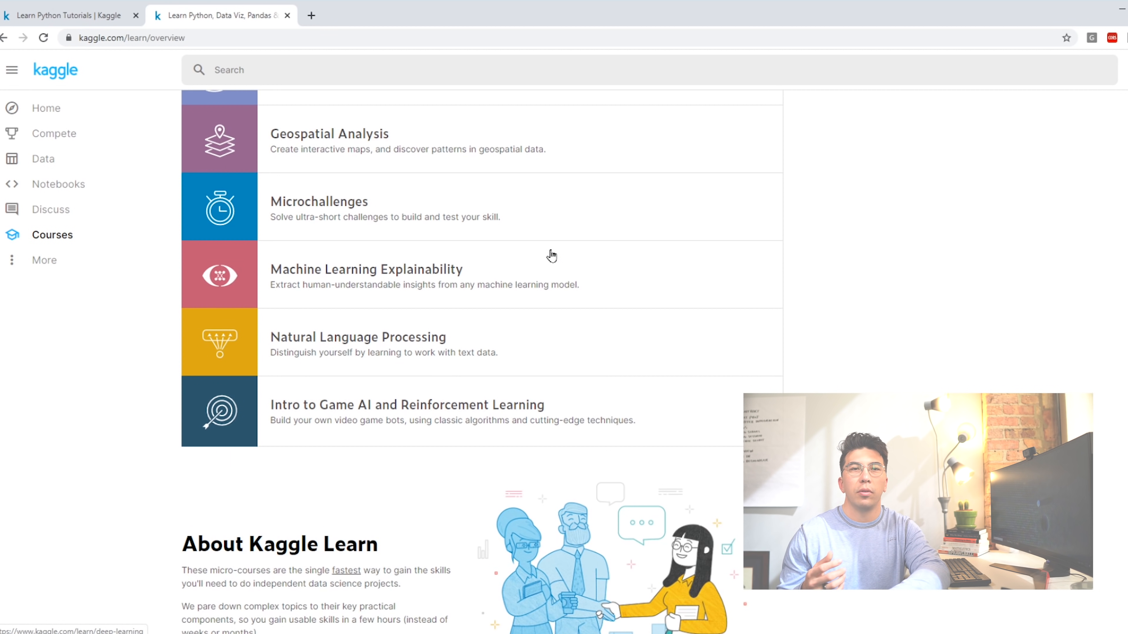
pyautogui.scroll(3)
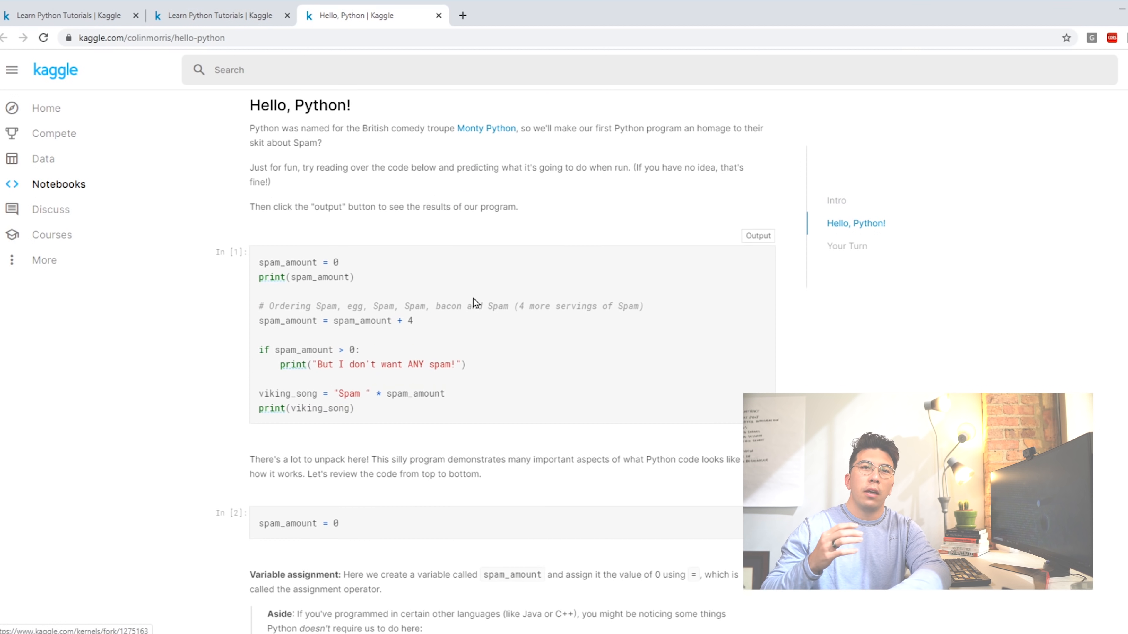
# Read through the code examples in the Hello, Python lesson notebook
pyautogui.scroll(-3)
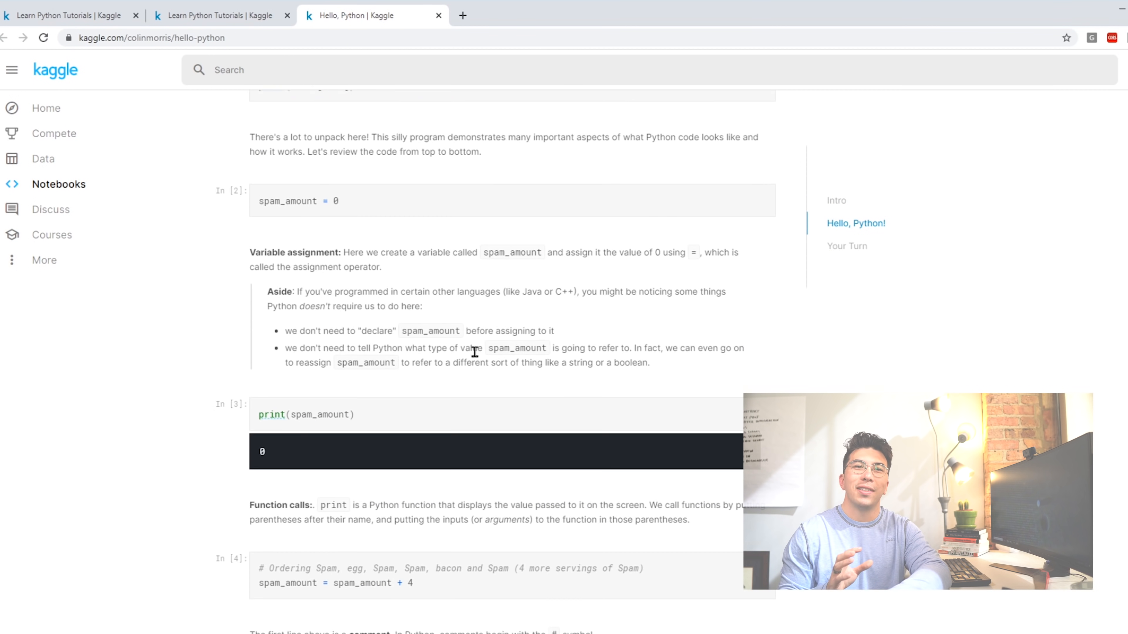
pyautogui.scroll(-3)
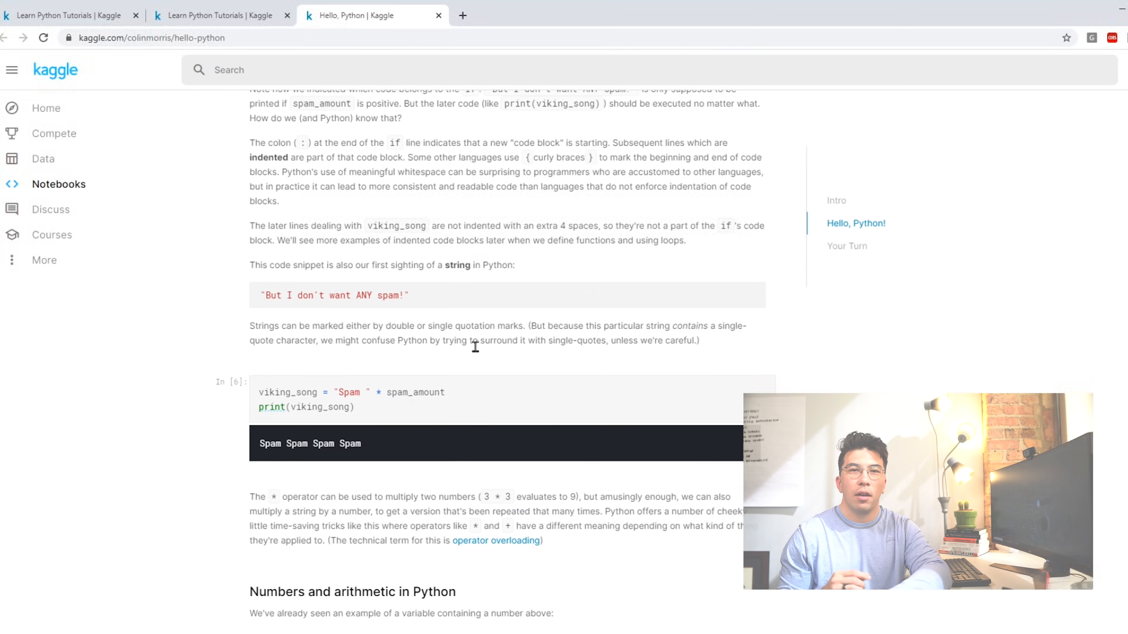
pyautogui.scroll(-3)
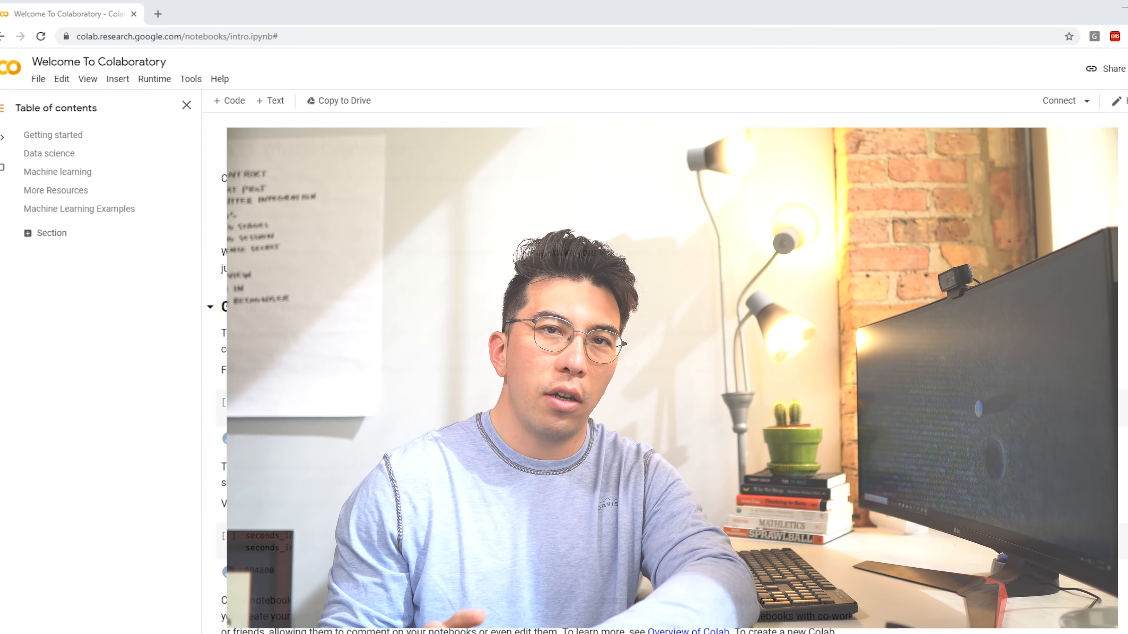
# From the welcome notebook's More Resources, open the Intro to Pandas notebook and the Machine Learning Crash Course site
pyautogui.scroll(-3)
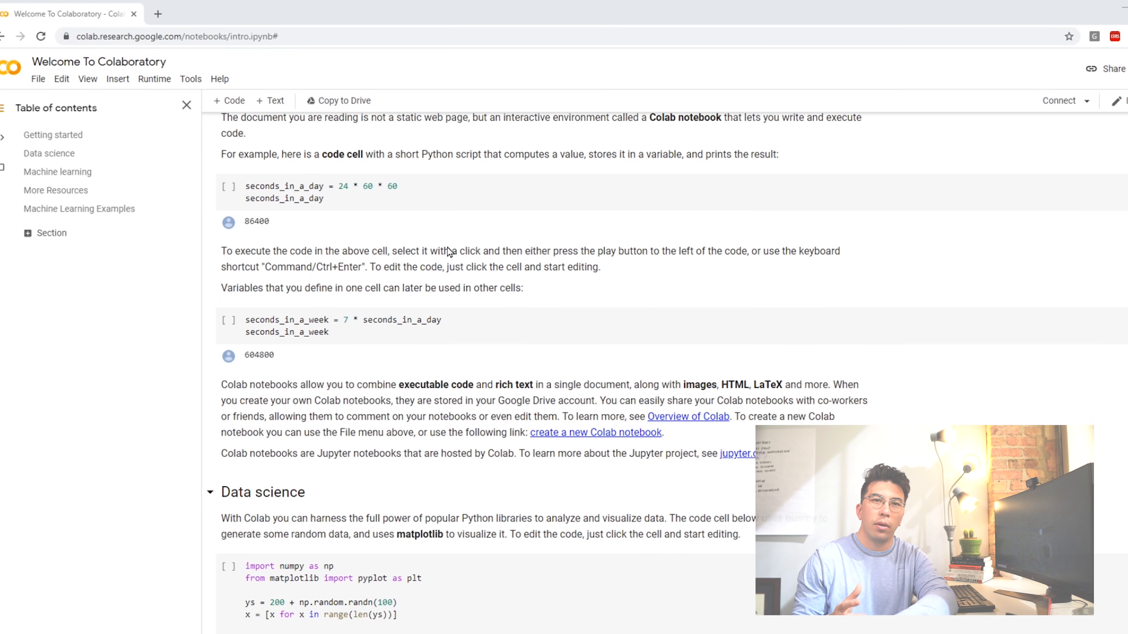
pyautogui.scroll(-3)
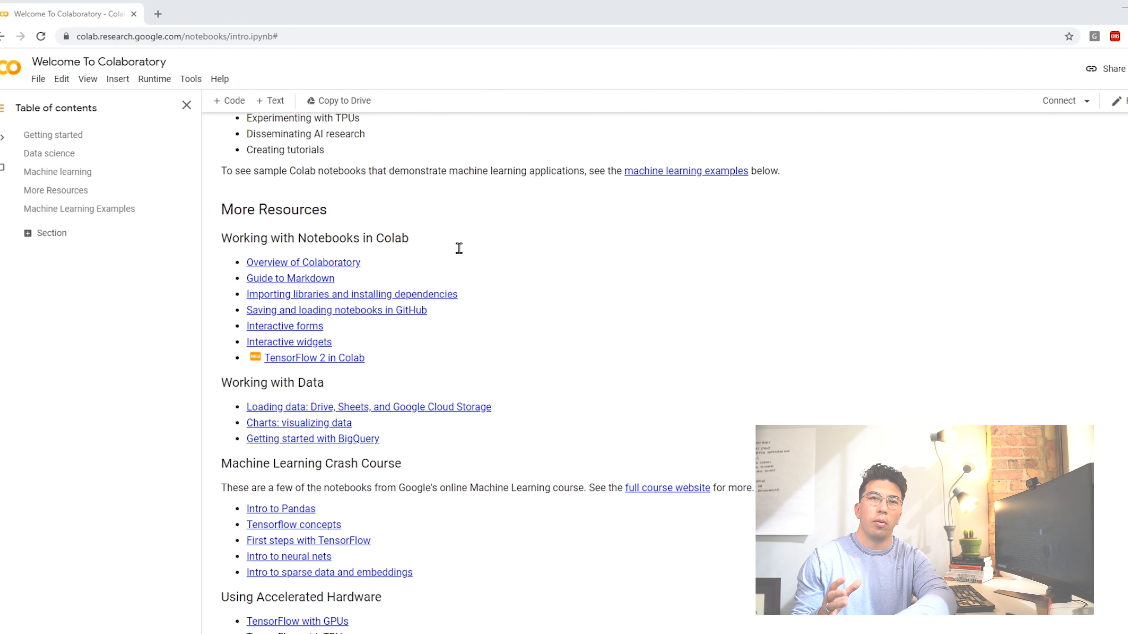
pyautogui.scroll(-3)
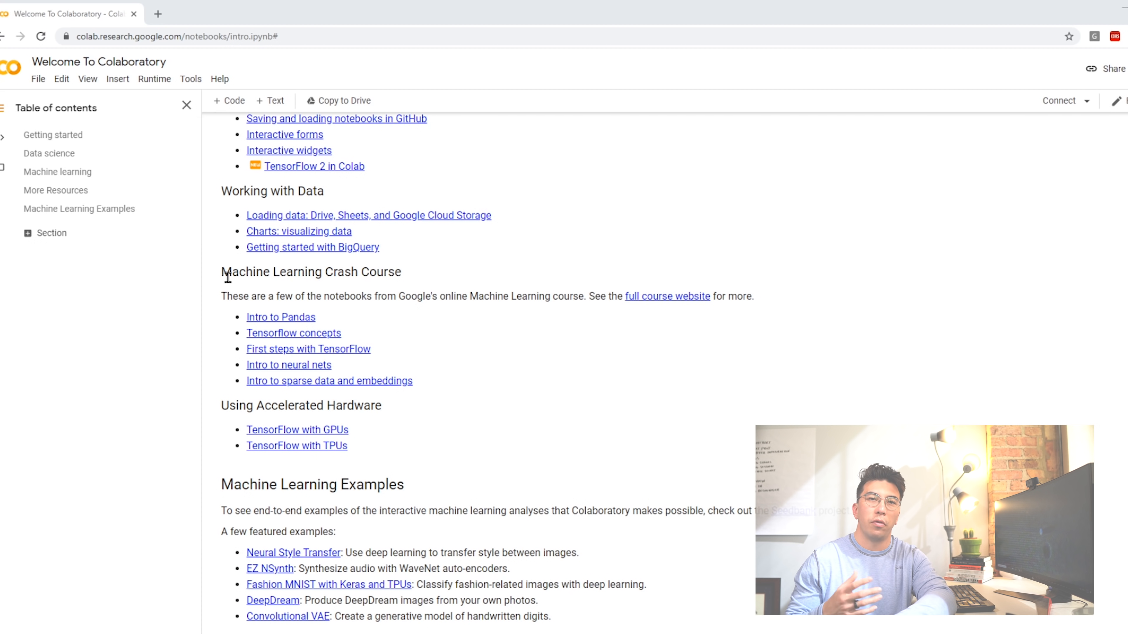
pyautogui.click(280, 317)
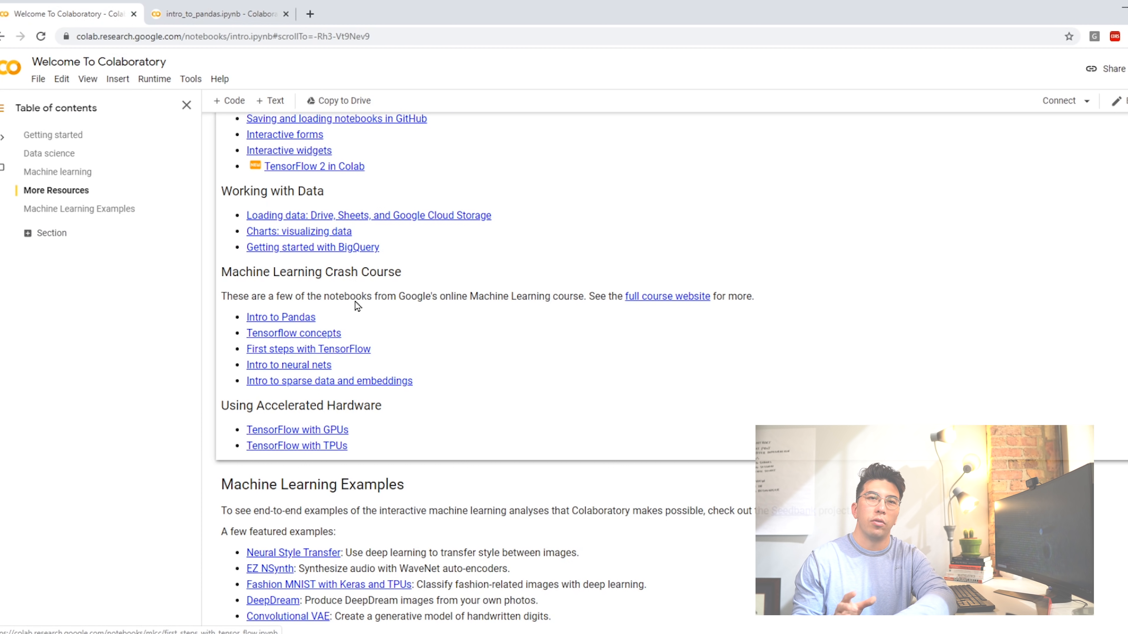
pyautogui.click(667, 296)
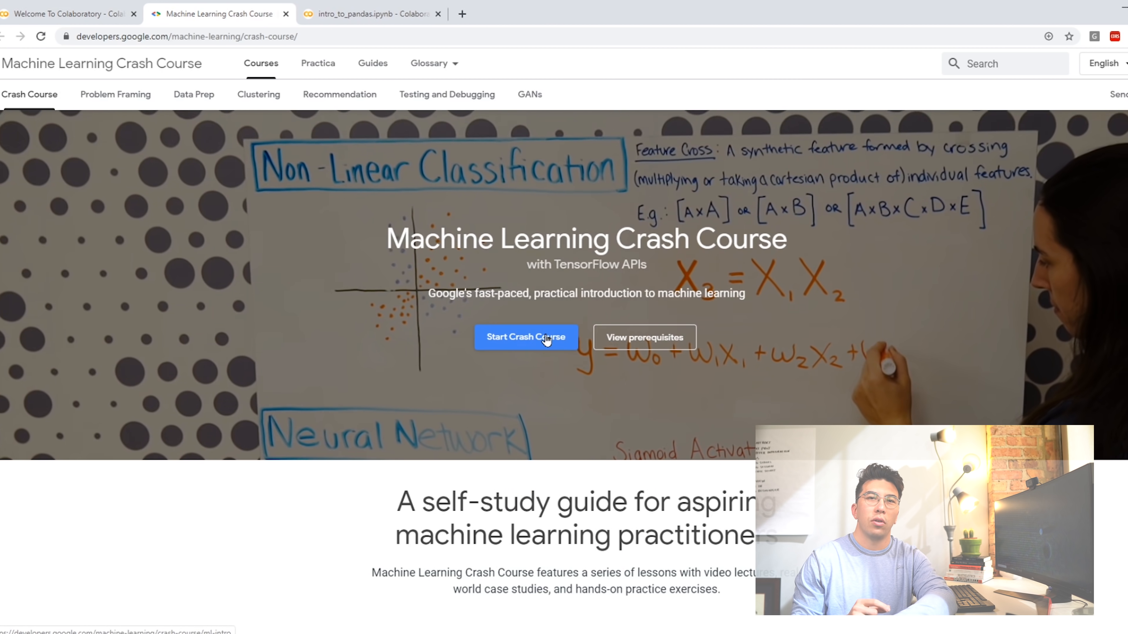
# Start the crash course and open the Descending into ML video lecture
pyautogui.click(526, 337)
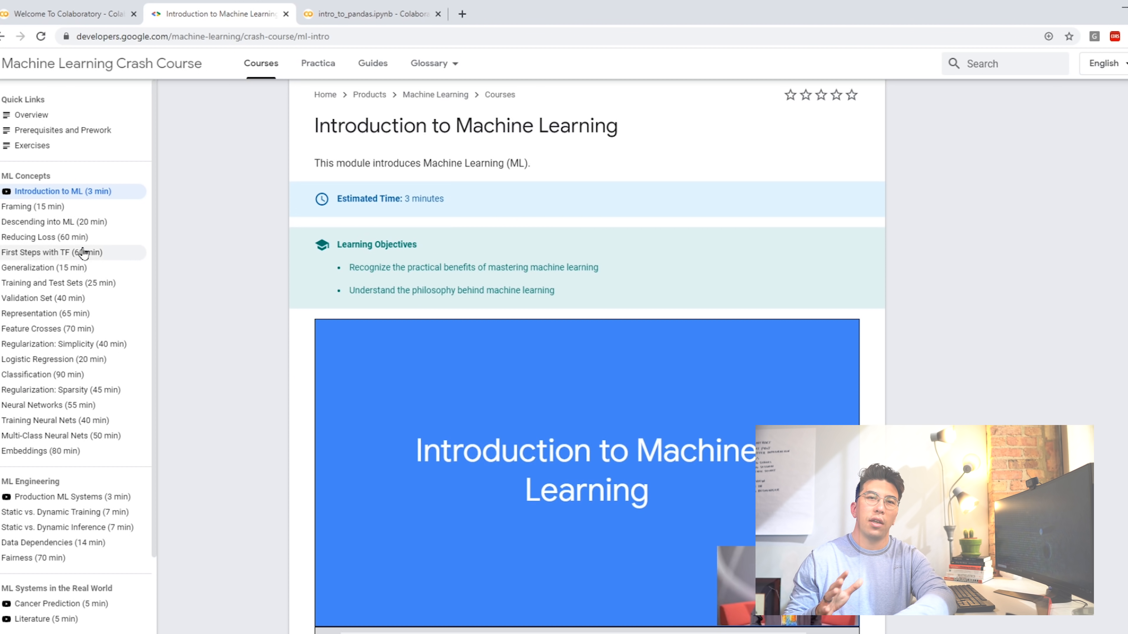
pyautogui.click(32, 206)
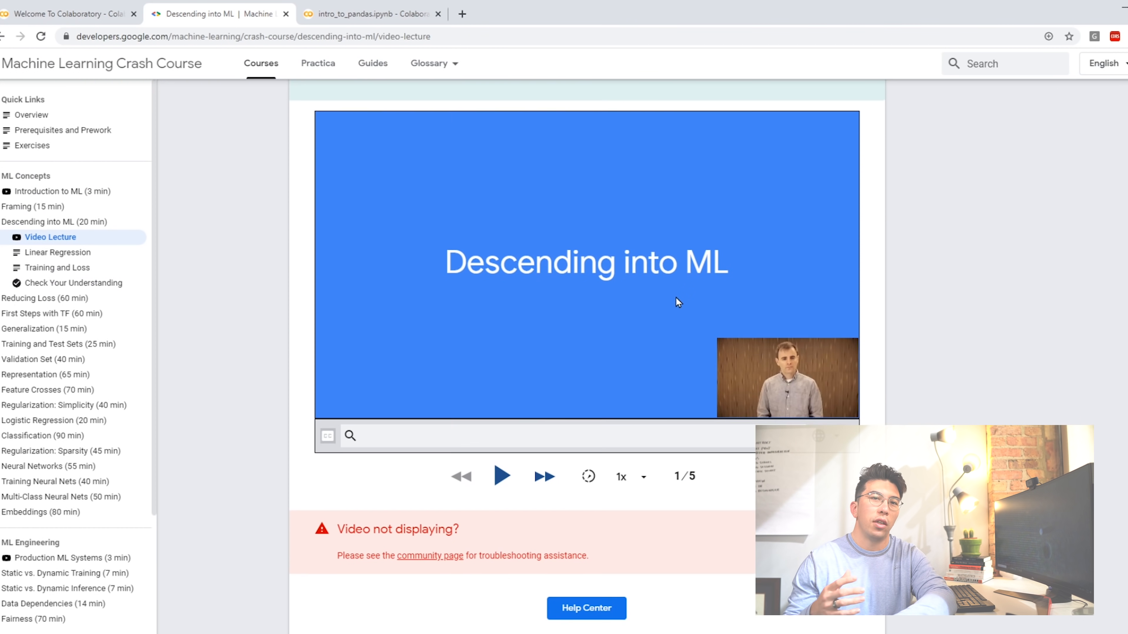
pyautogui.click(501, 476)
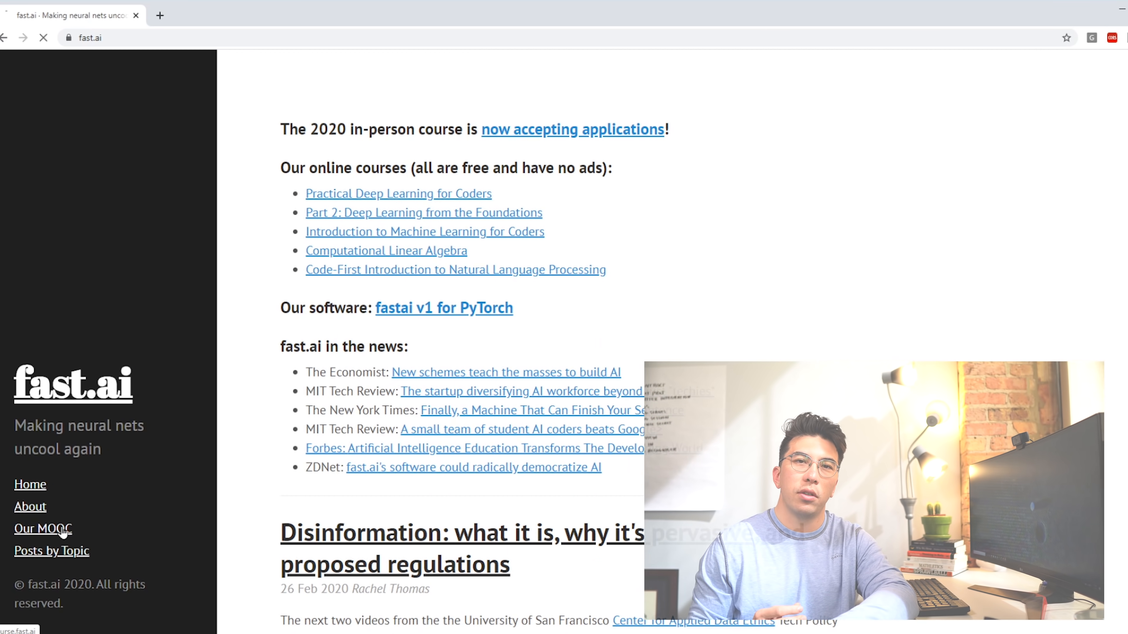
# Open fast.ai's Practical Deep Learning for Coders course and browse its getting-started page
pyautogui.click(42, 528)
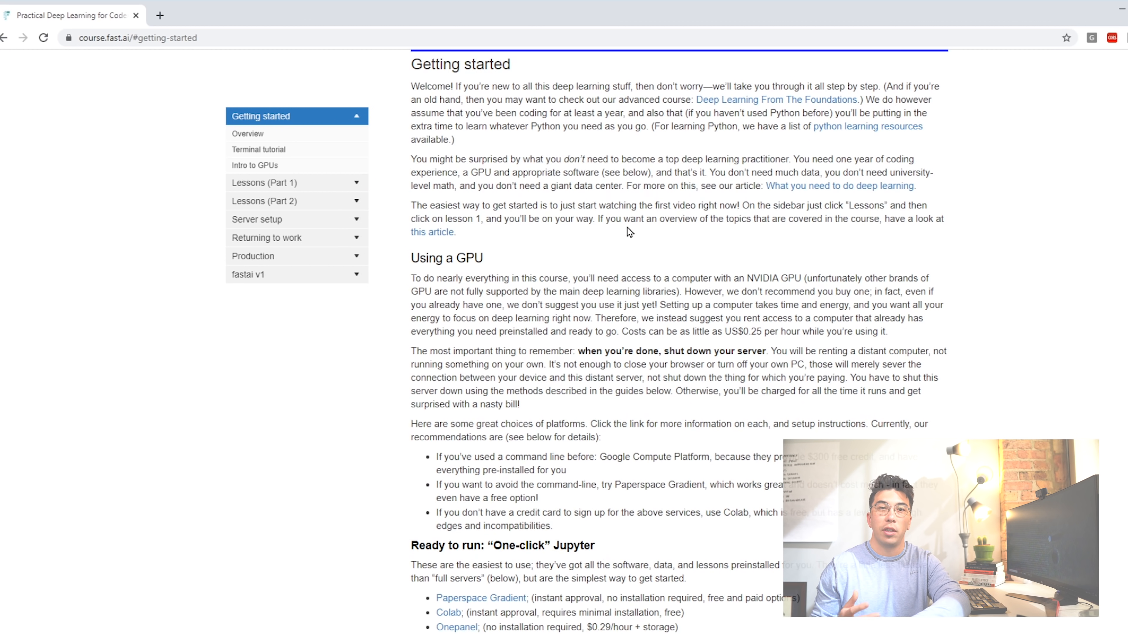
pyautogui.scroll(-3)
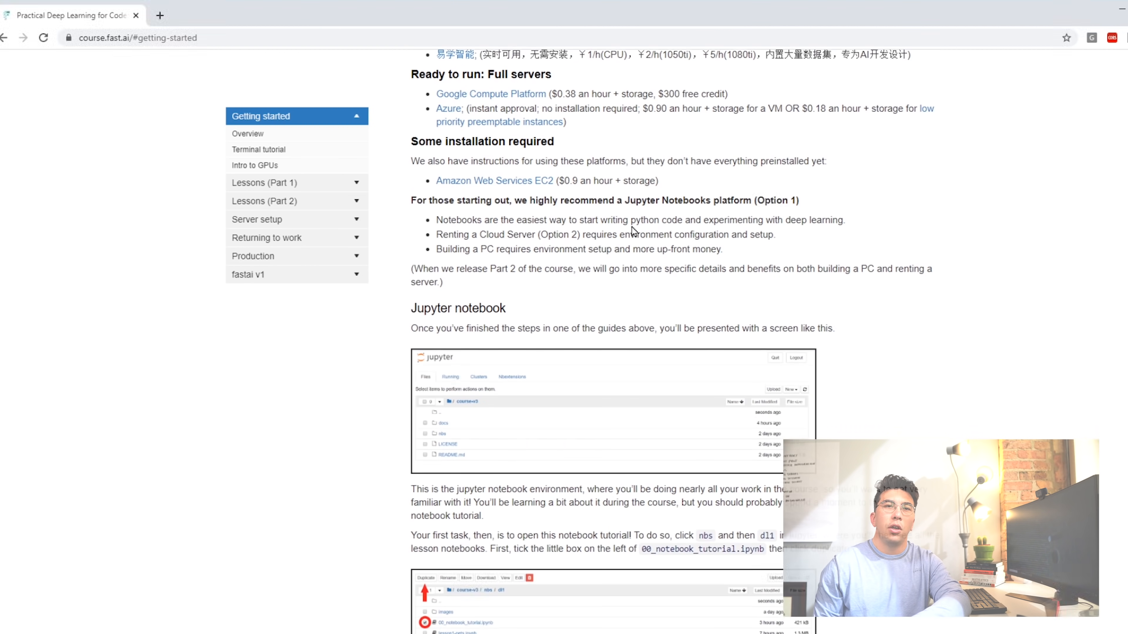
pyautogui.scroll(-3)
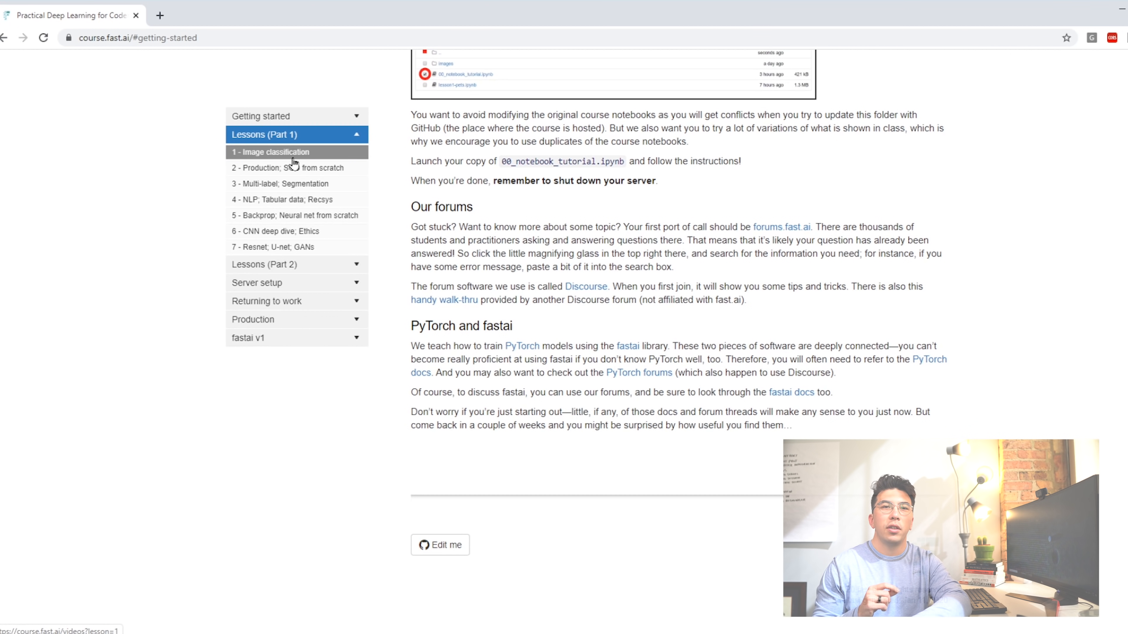
# Open Lesson 1 on image classification and start playing its video
pyautogui.click(269, 151)
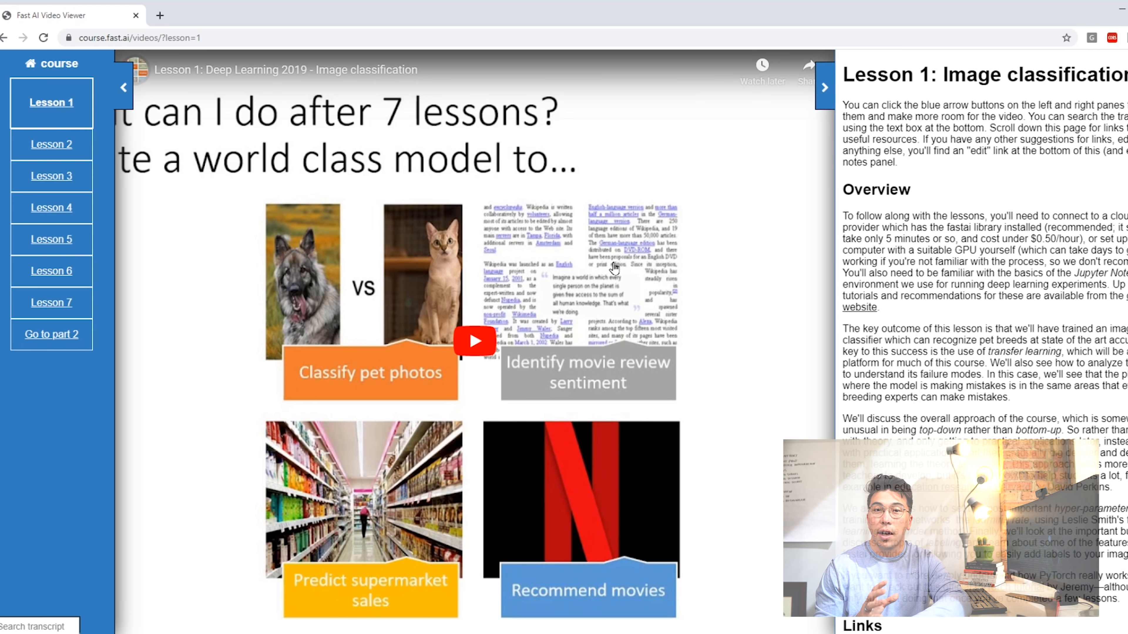
pyautogui.click(473, 341)
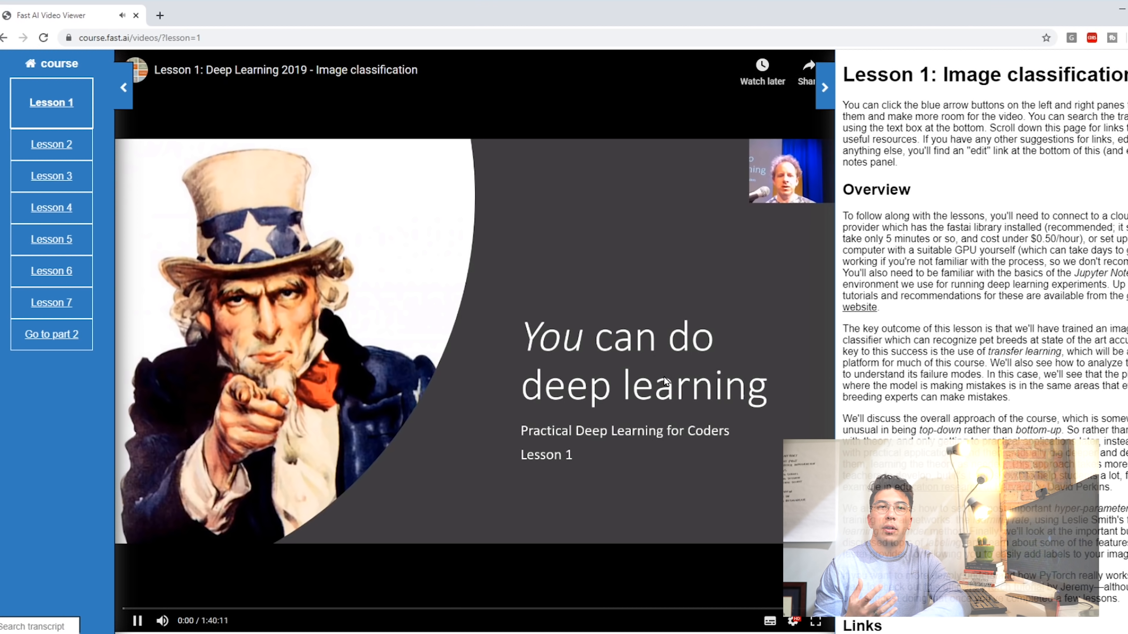